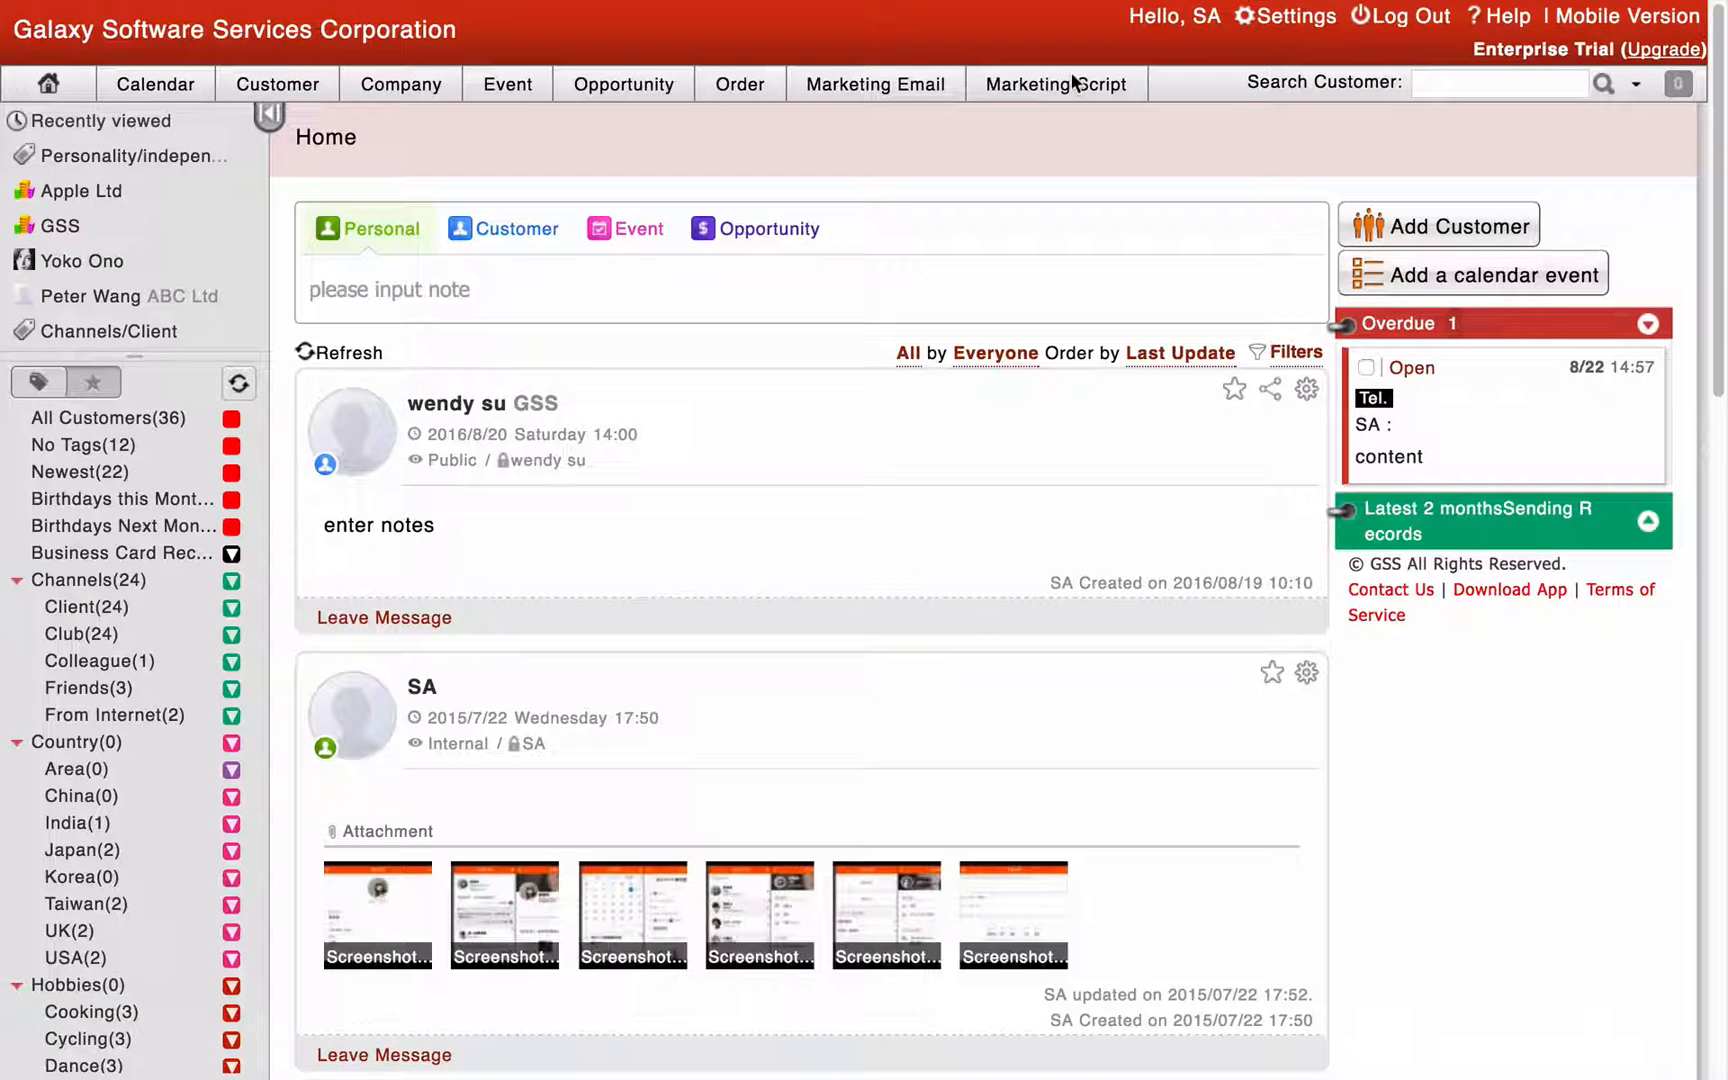
# Step: Start a new marketing script and name it 'concern'
pyautogui.click(1054, 84)
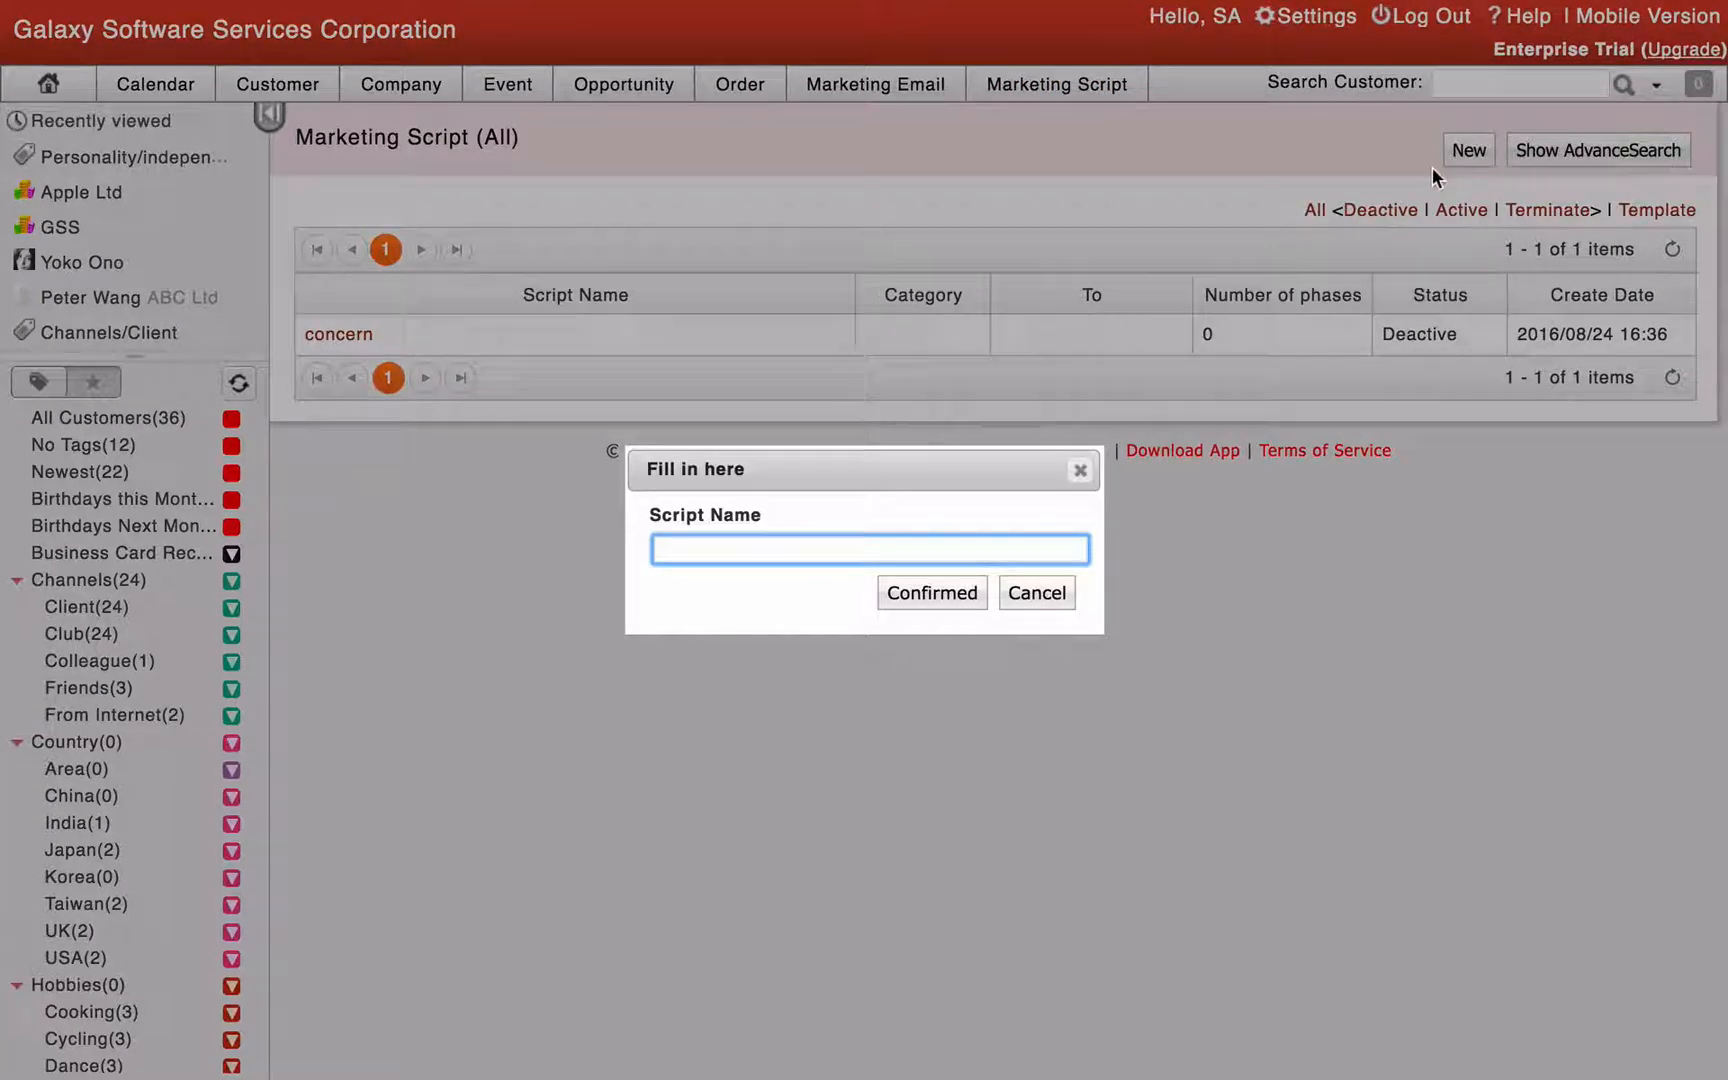
pyautogui.write('concern')
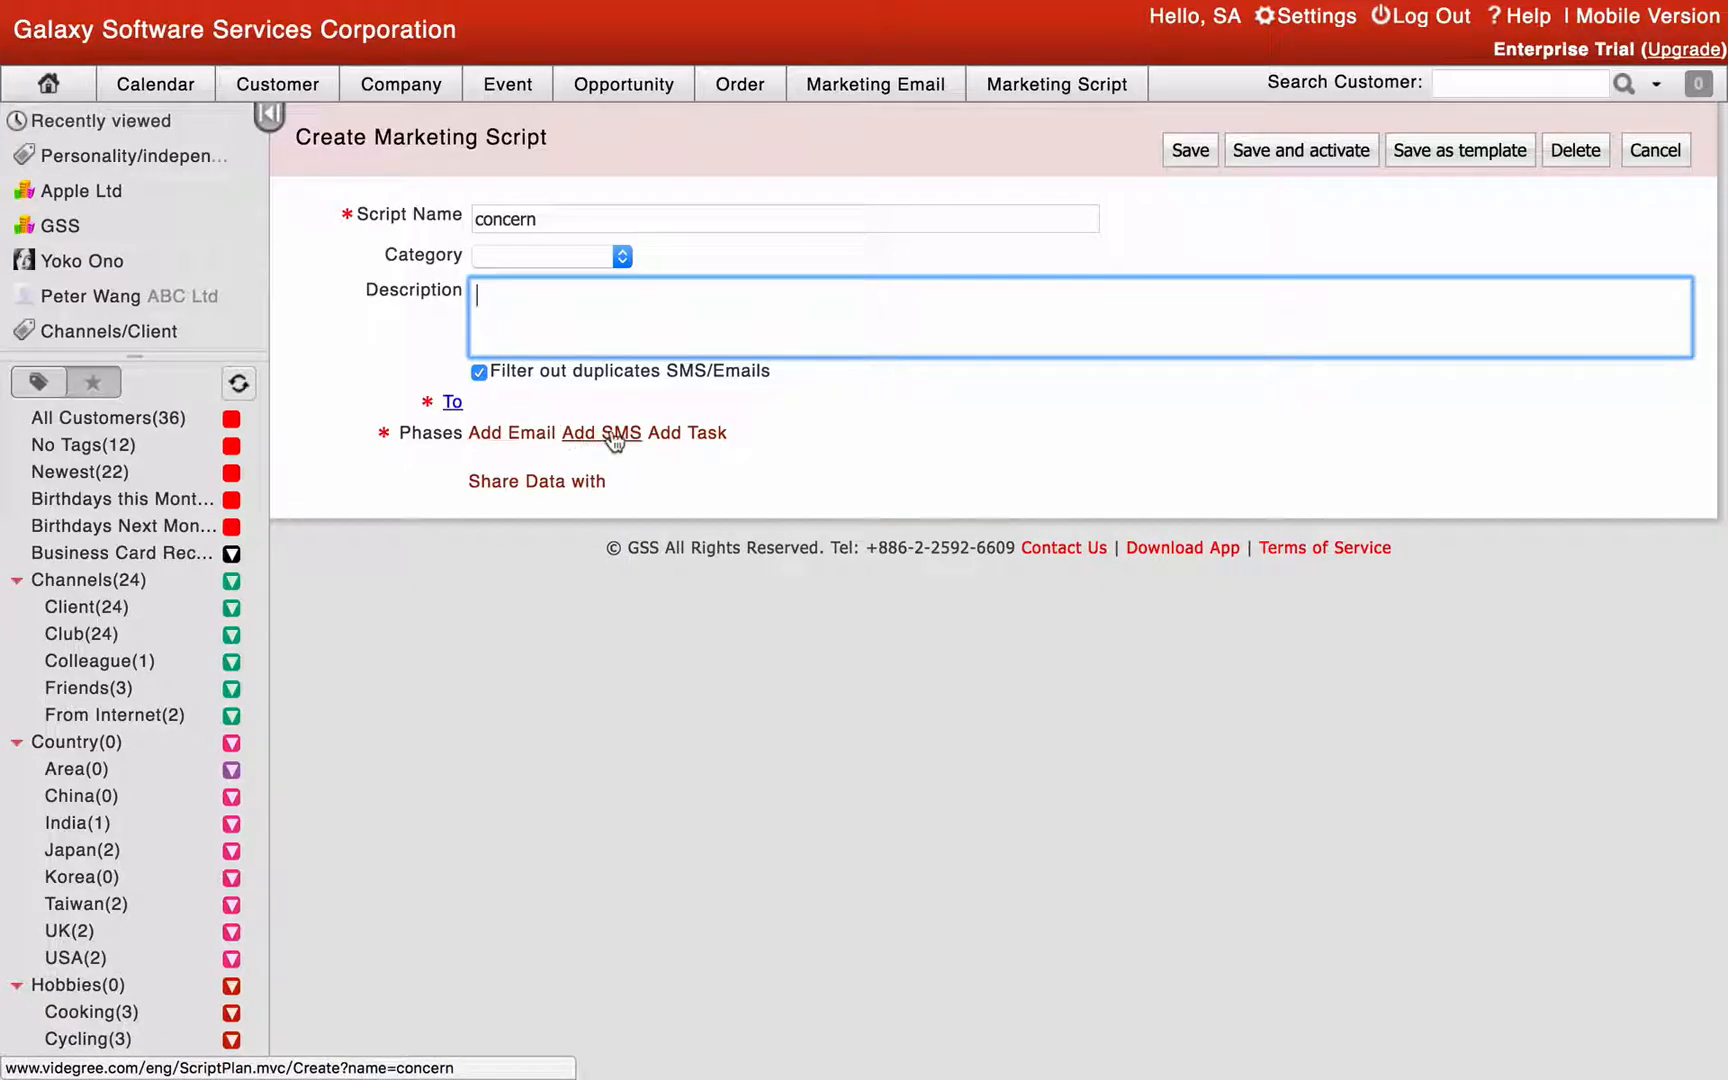
pyautogui.moveTo(686, 432)
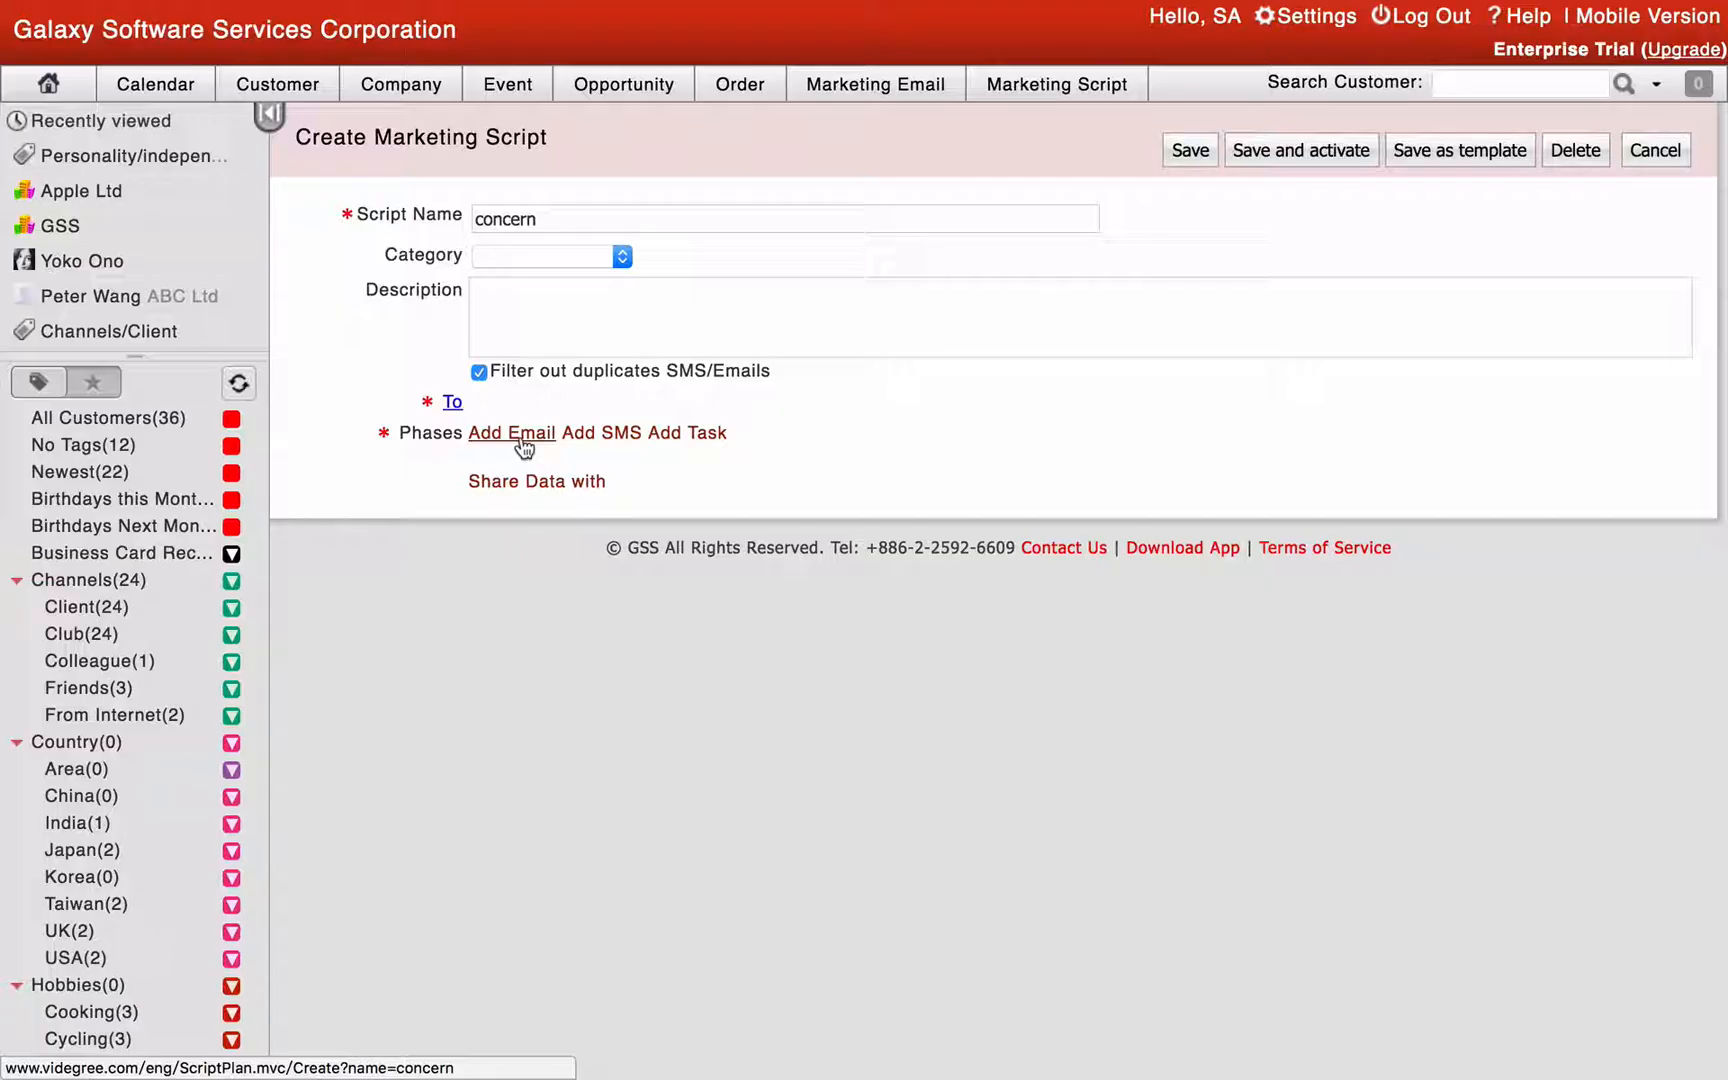
# Step: Begin adding an email phase to the 'concern' script
pyautogui.click(510, 432)
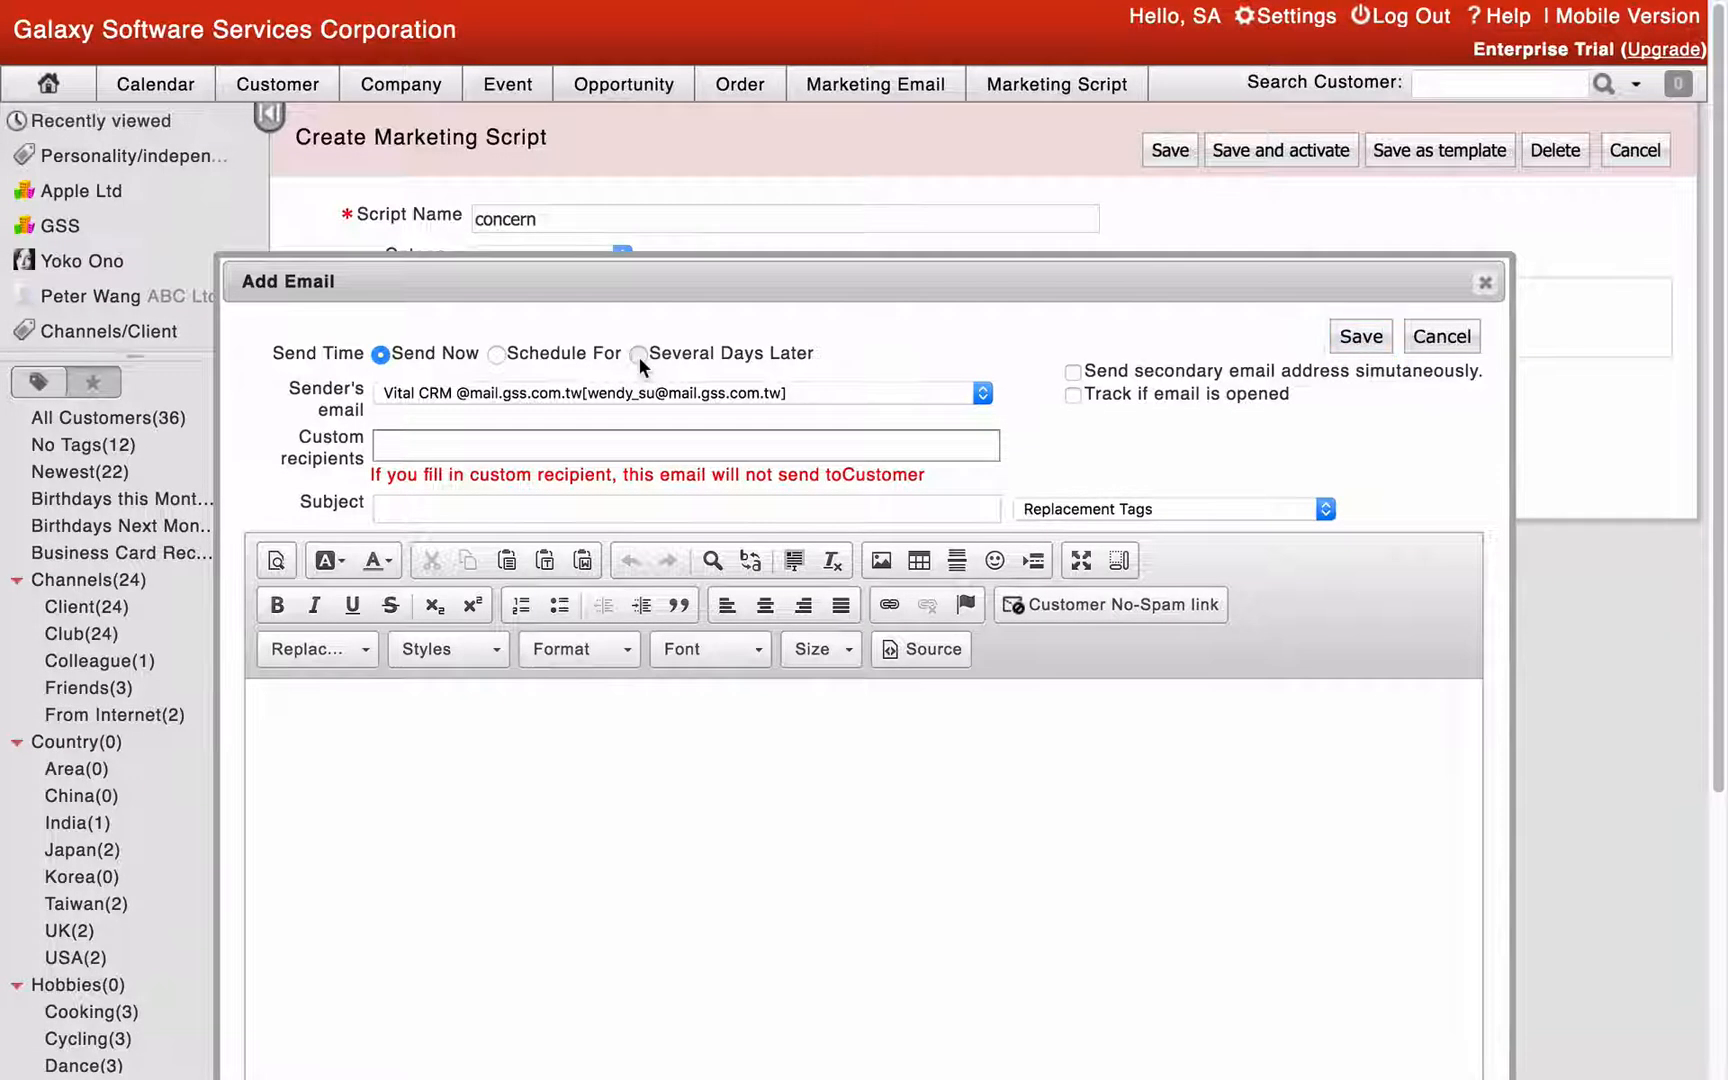
# Step: Schedule the email phase for several days after Day1 and save it
pyautogui.click(640, 352)
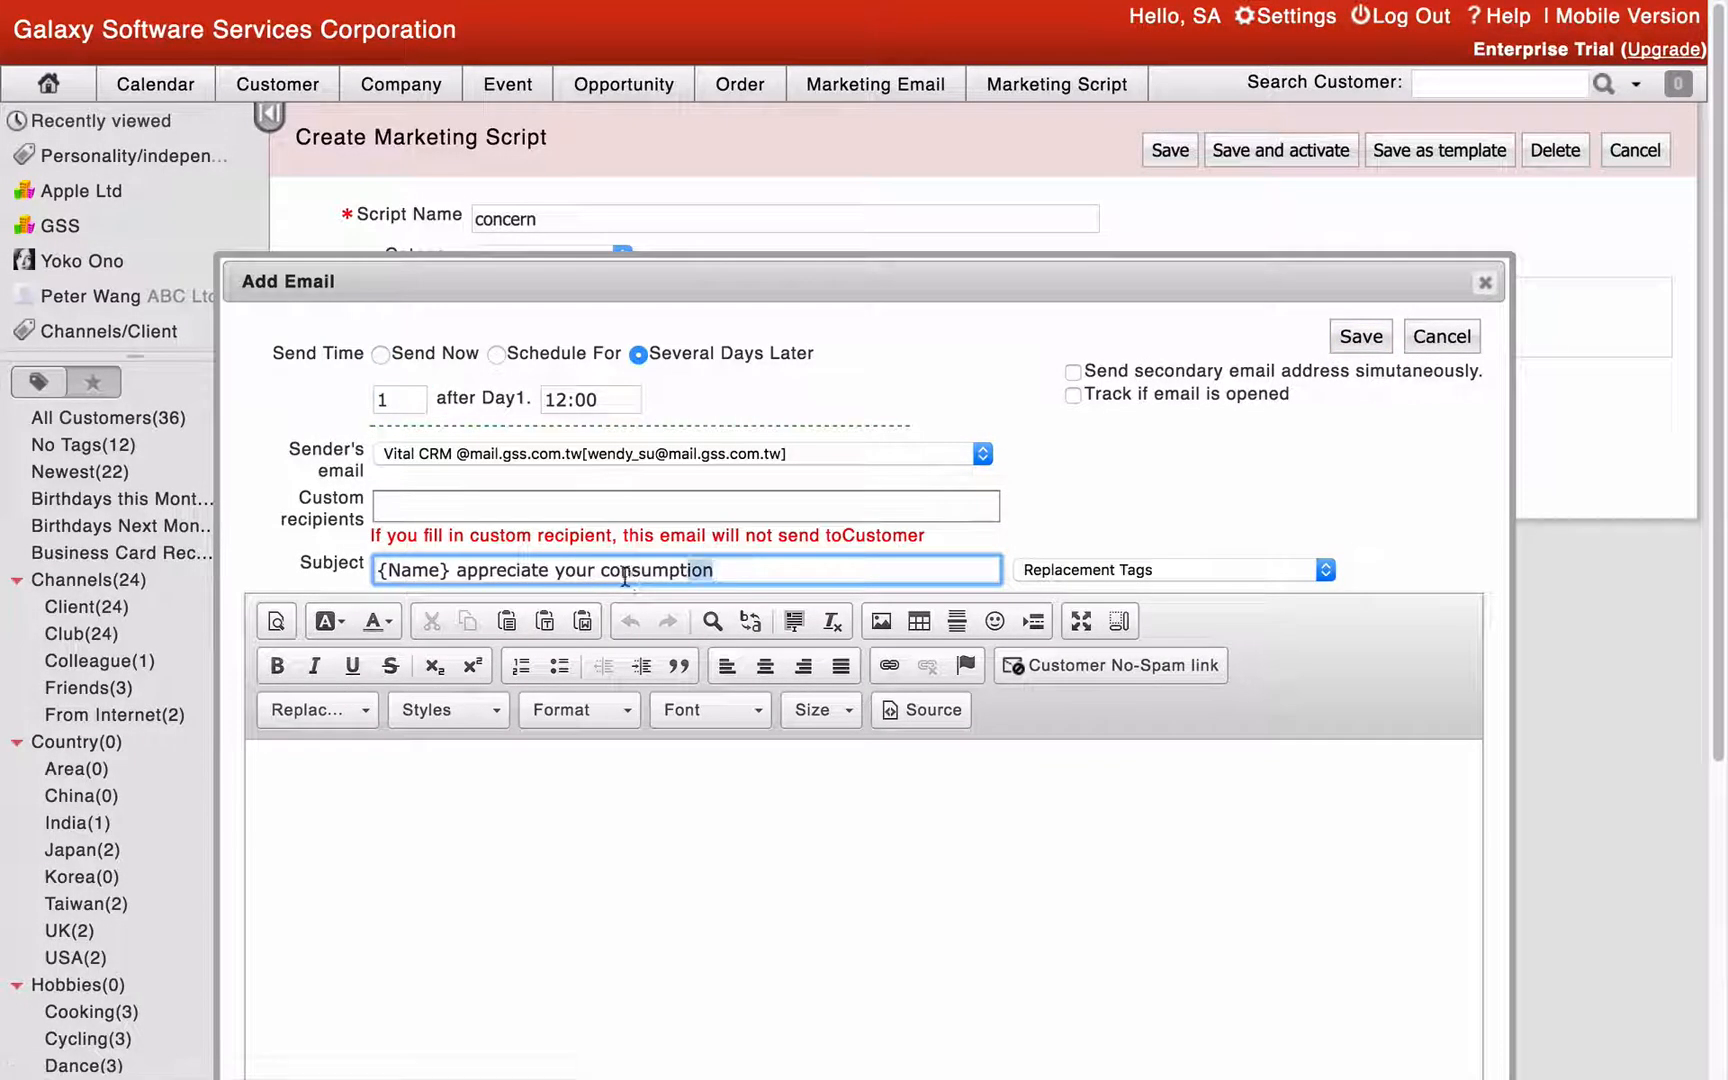
pyautogui.click(1358, 336)
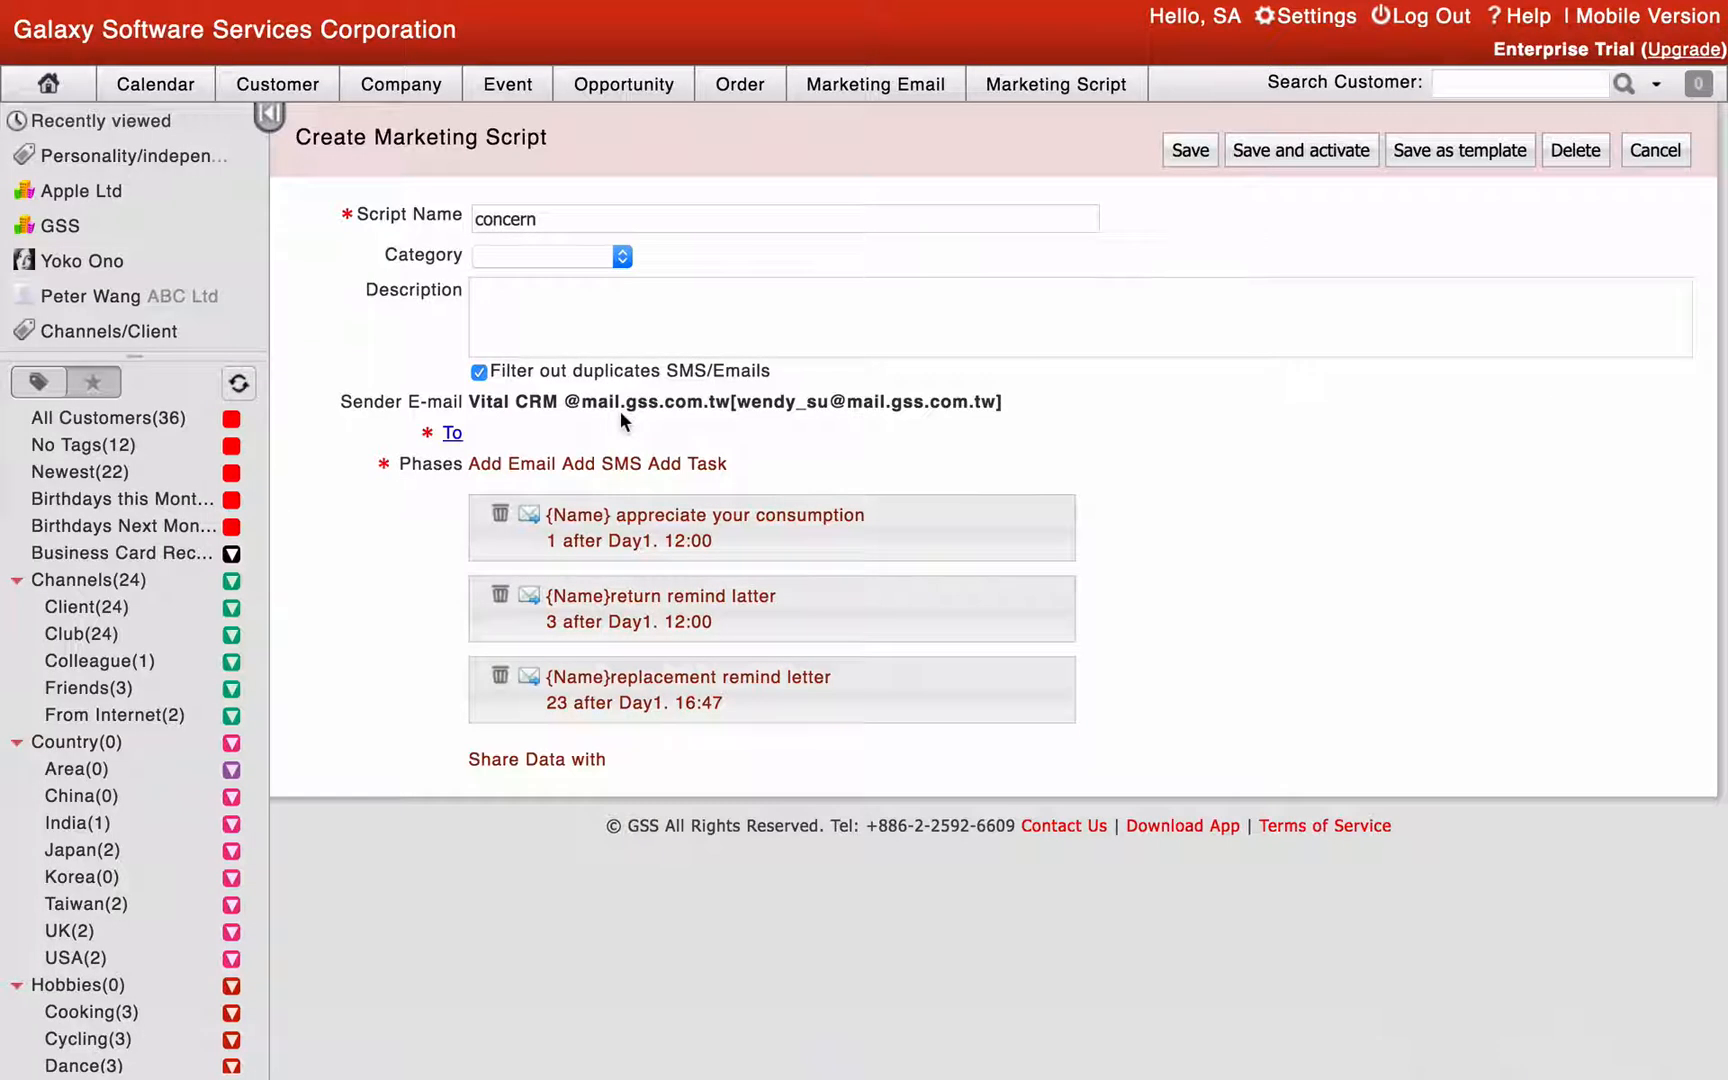
# Step: Add a 'replacement remind' task 23 days after Day1 with Generate Reminder ticked
pyautogui.click(676, 462)
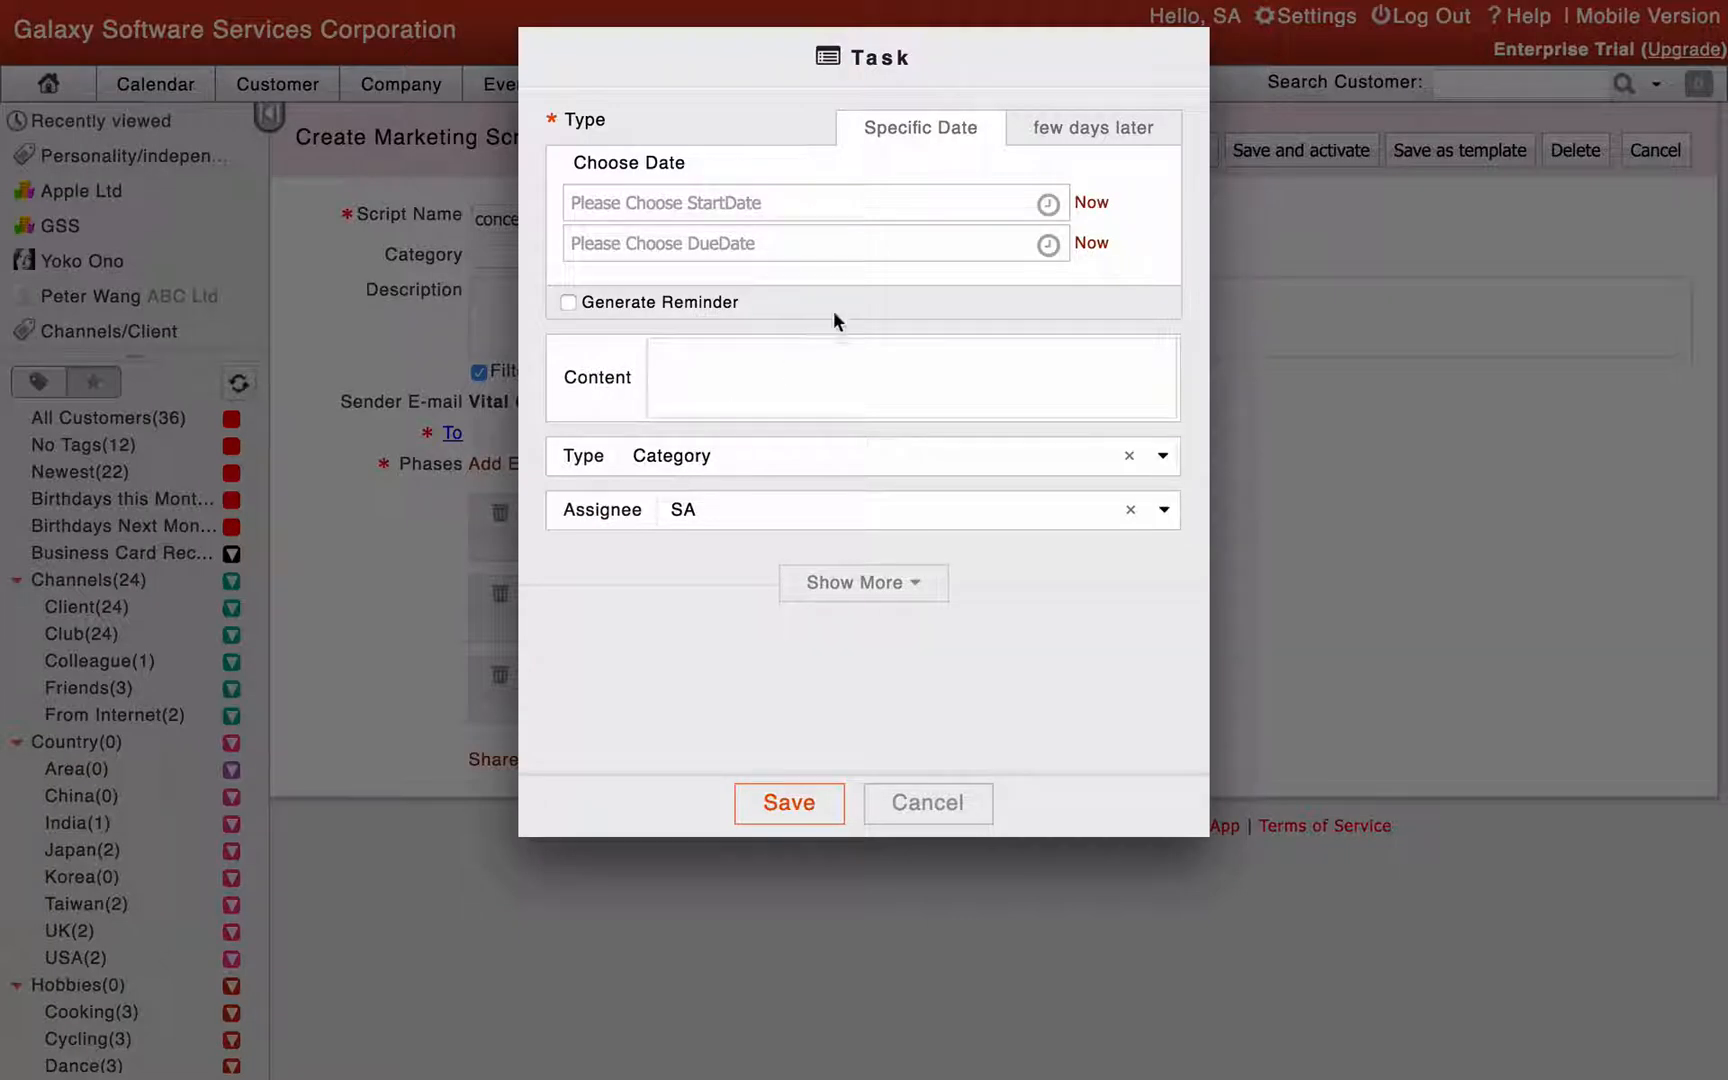
pyautogui.click(1092, 128)
pyautogui.write('replacement')
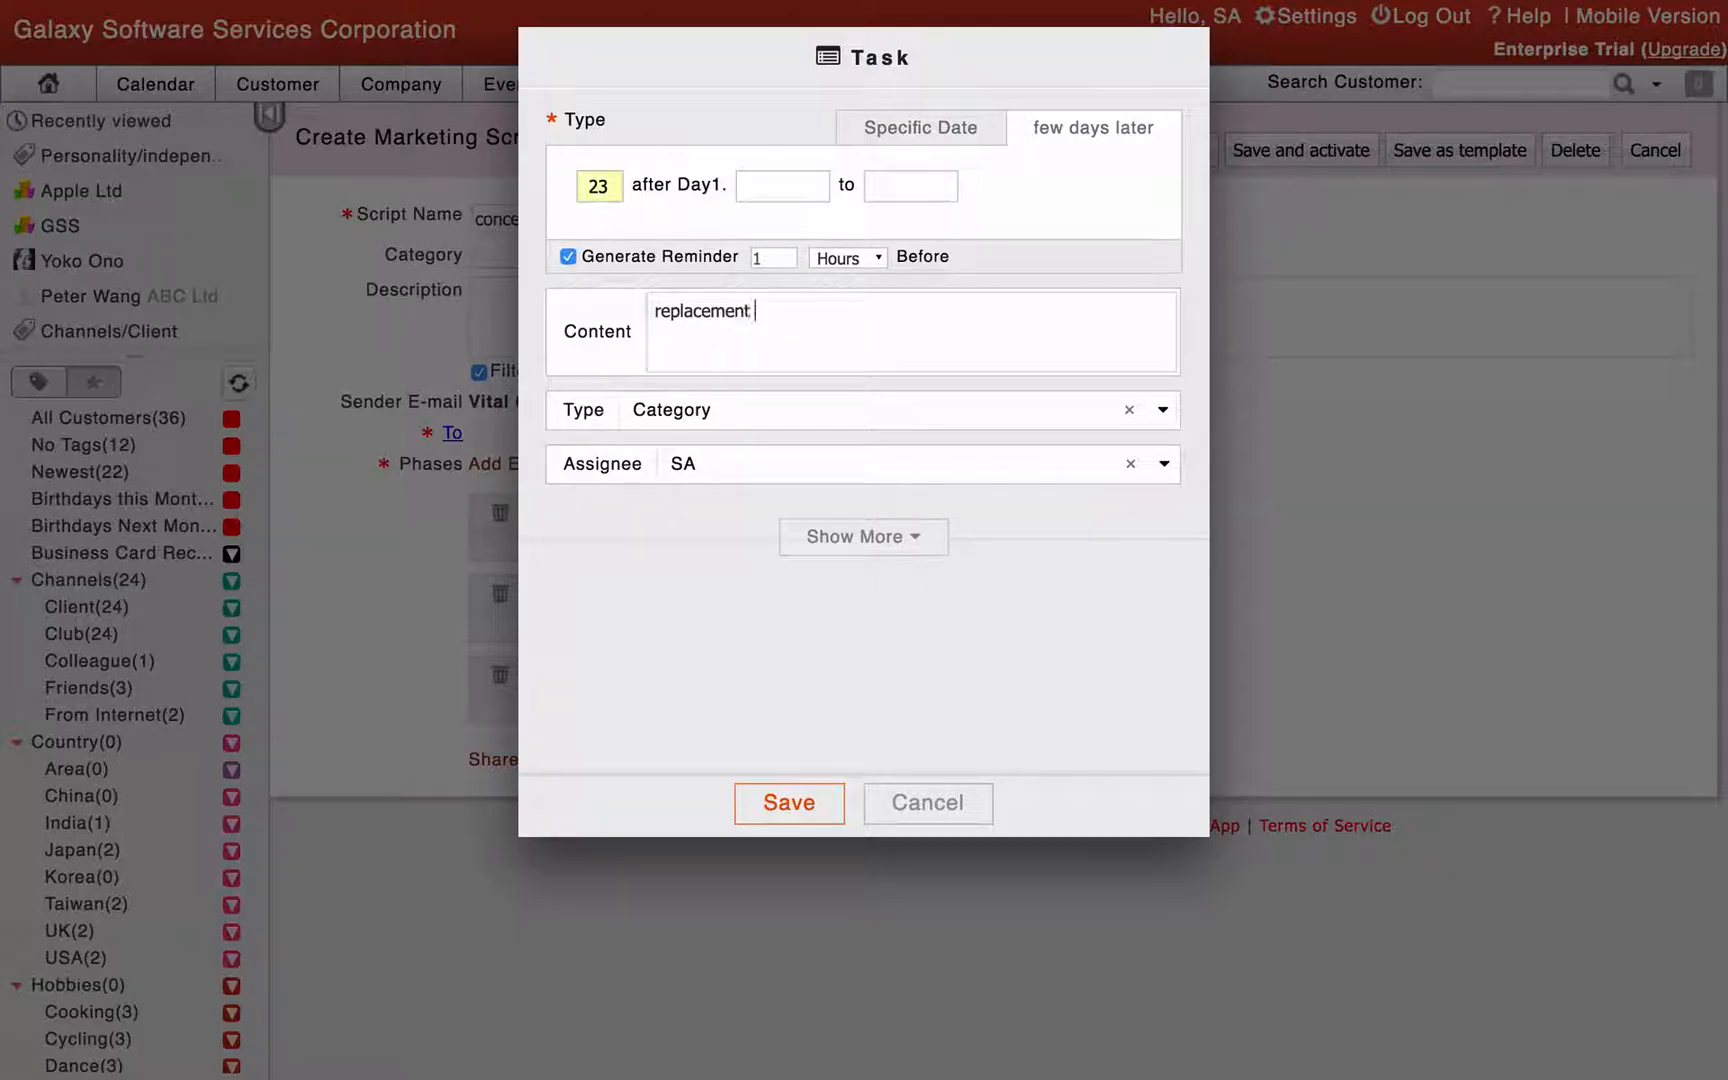
pyautogui.click(788, 802)
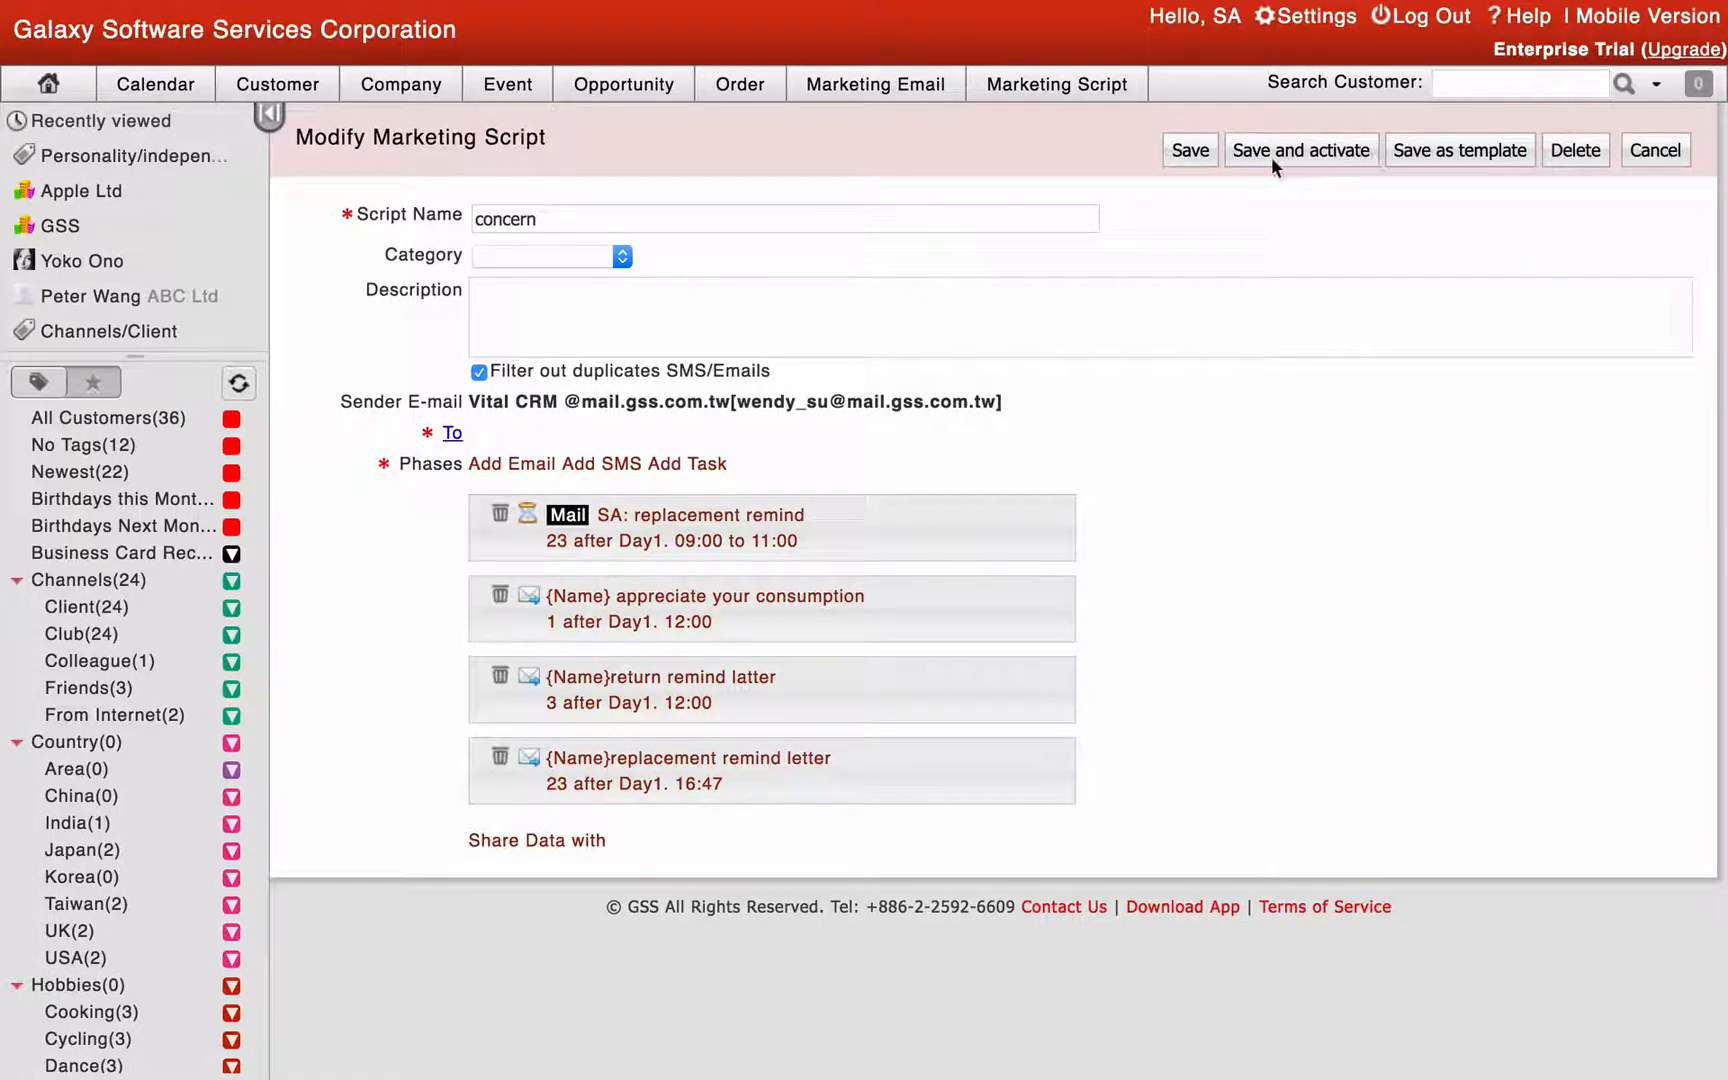
# Step: Save the 'concern' script with its reminder task and three email phases
pyautogui.click(1190, 150)
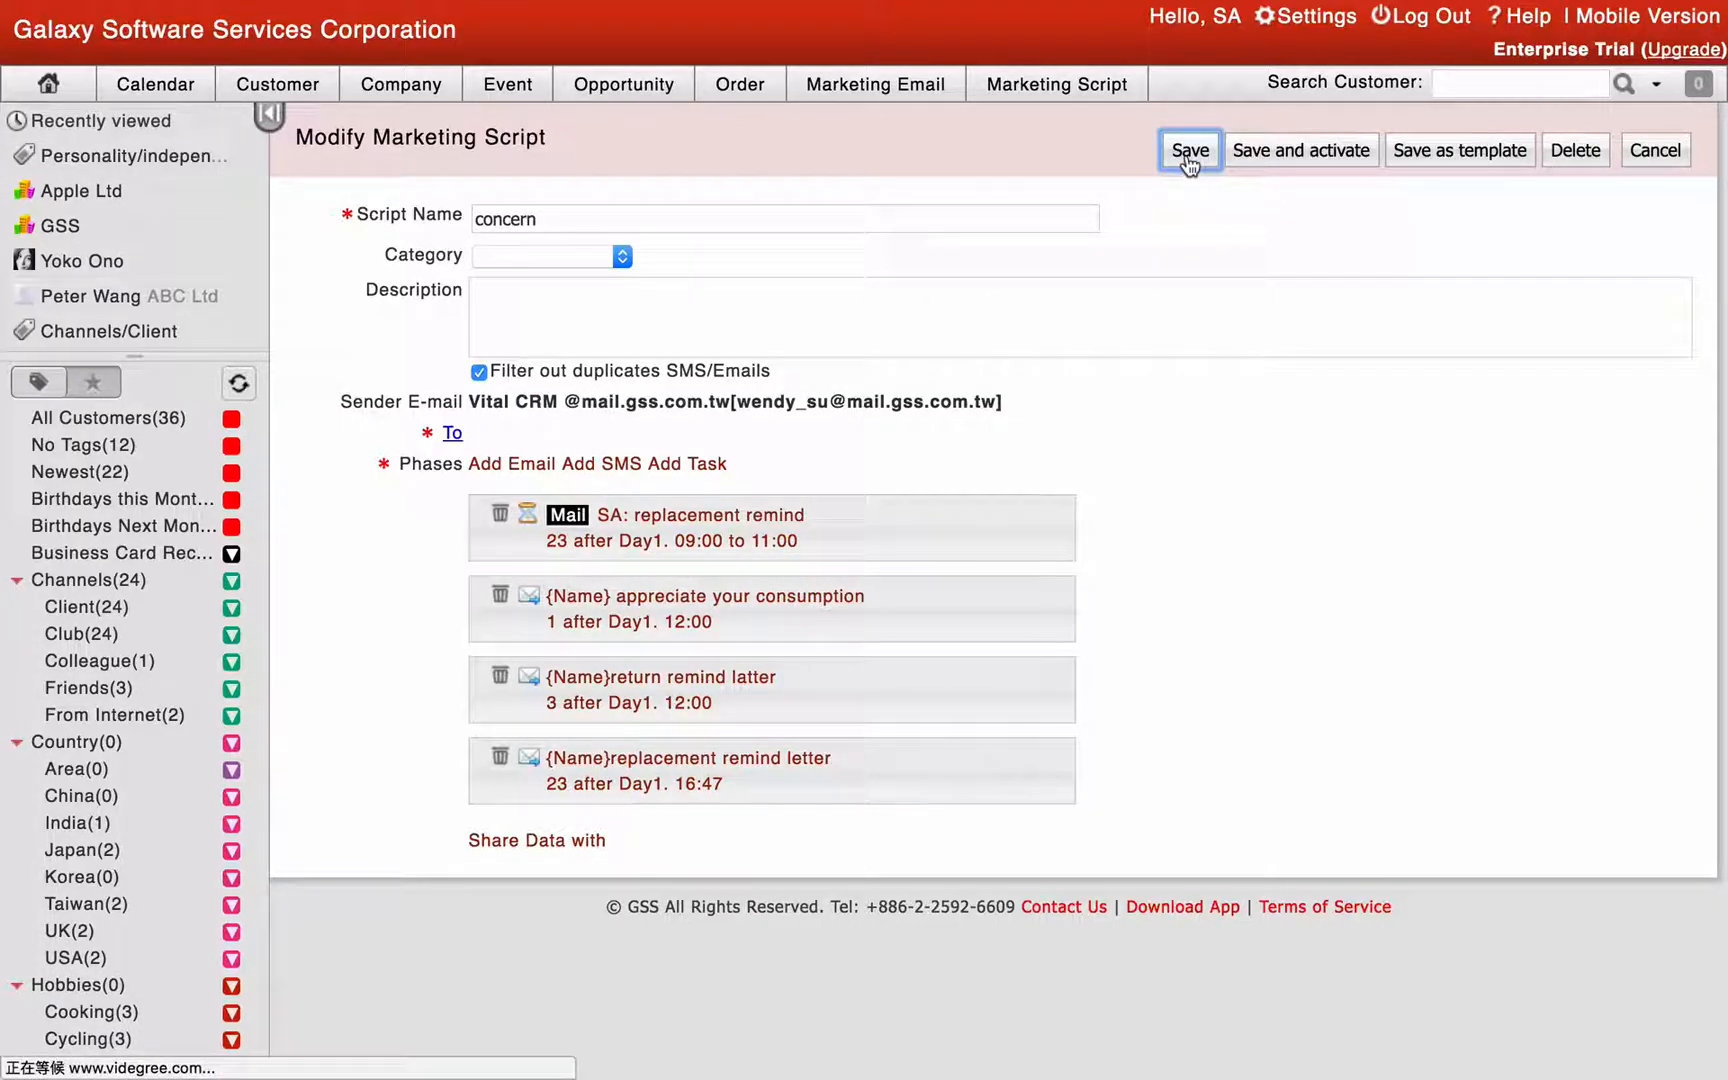